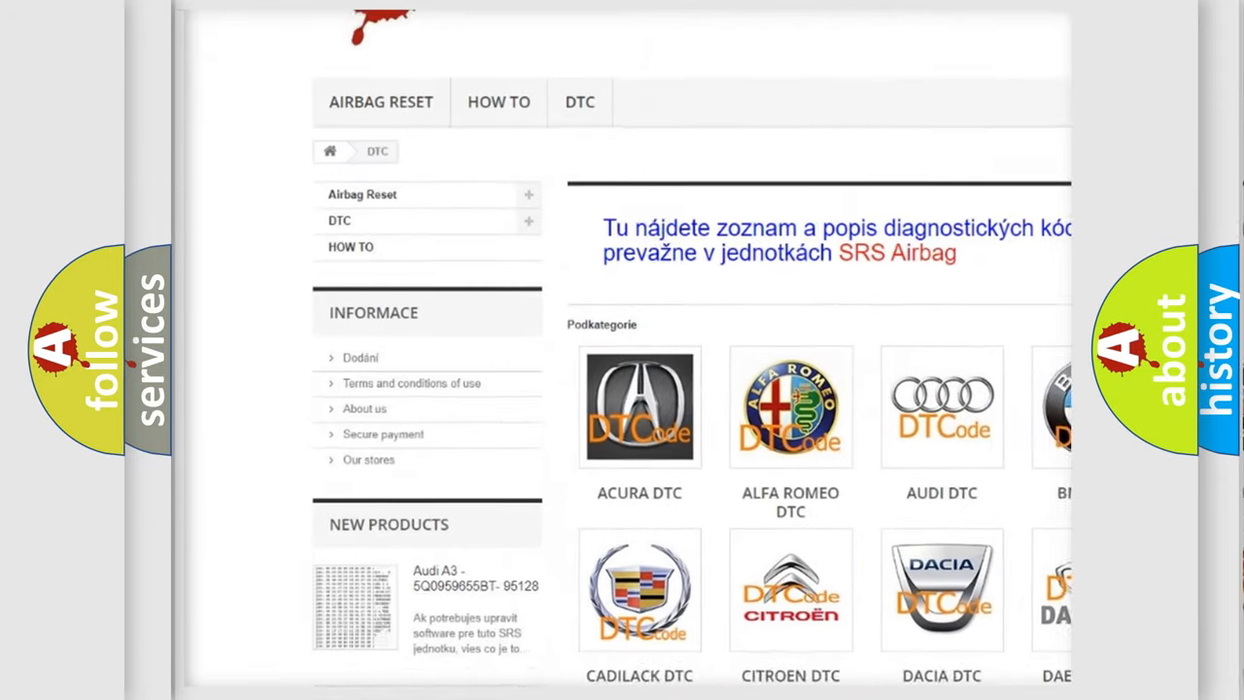
{"action": "scroll", "scroll_direction": "down", "scroll_amount": 3}
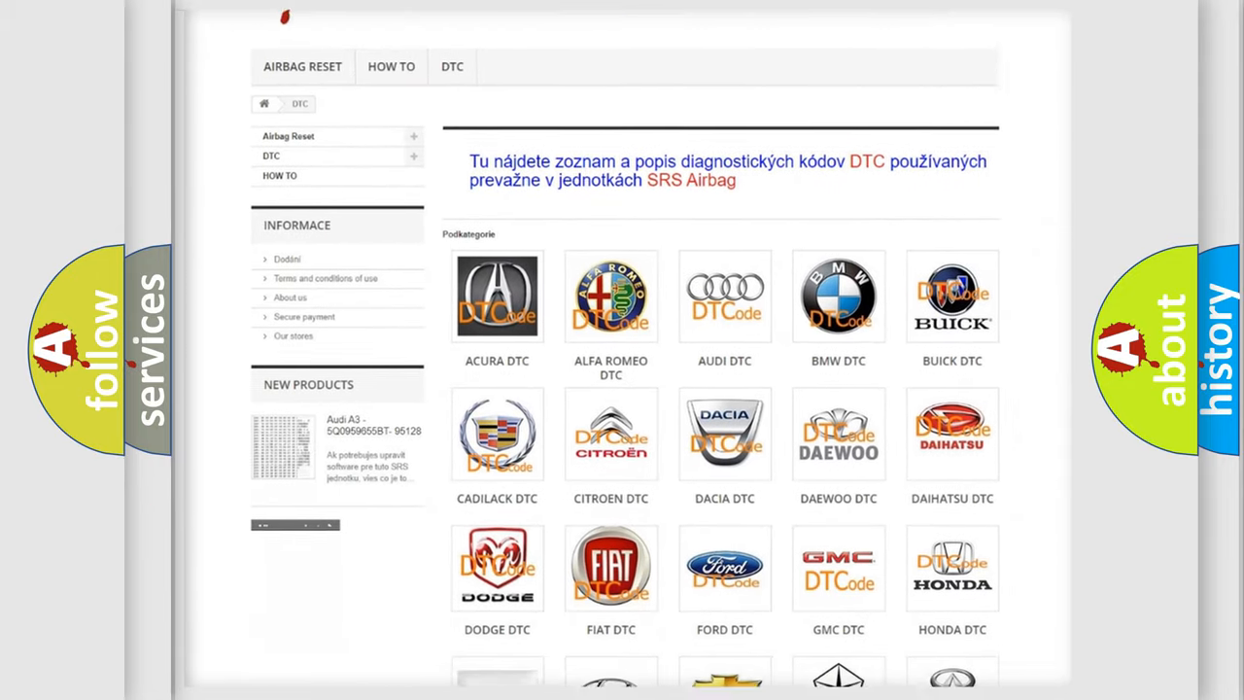
{"action": "scroll", "scroll_direction": "down", "scroll_amount": 3}
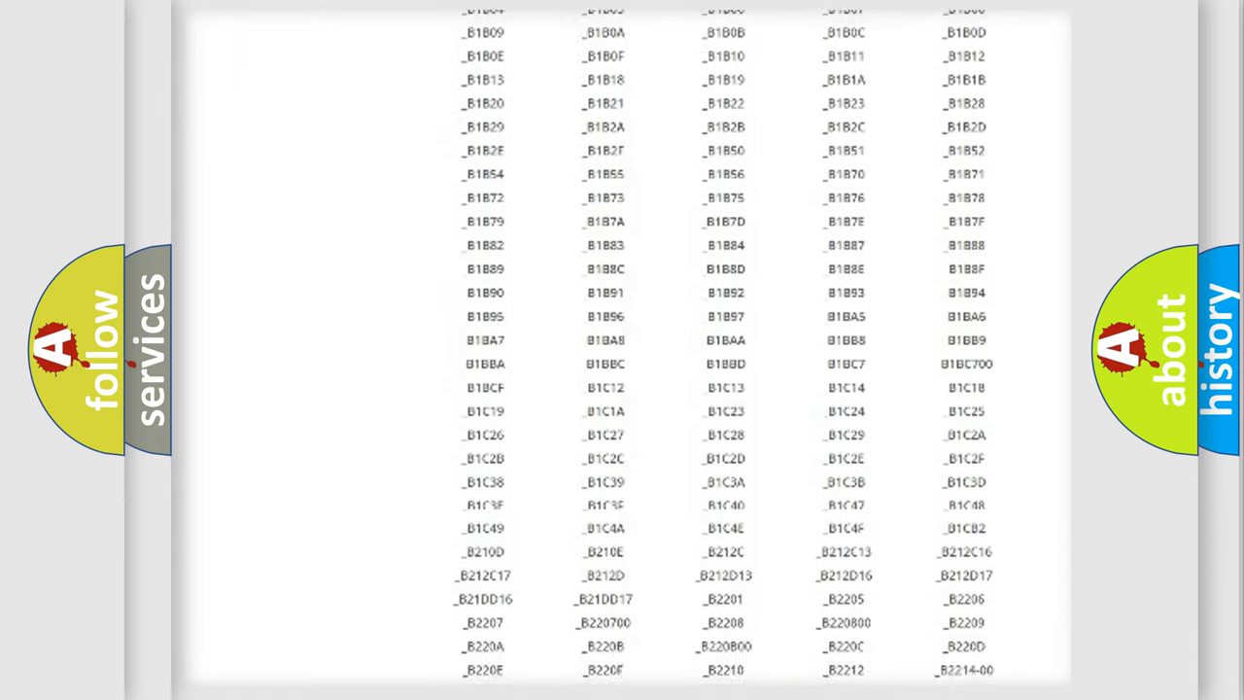
{"action": "scroll", "scroll_direction": "down", "scroll_amount": 3}
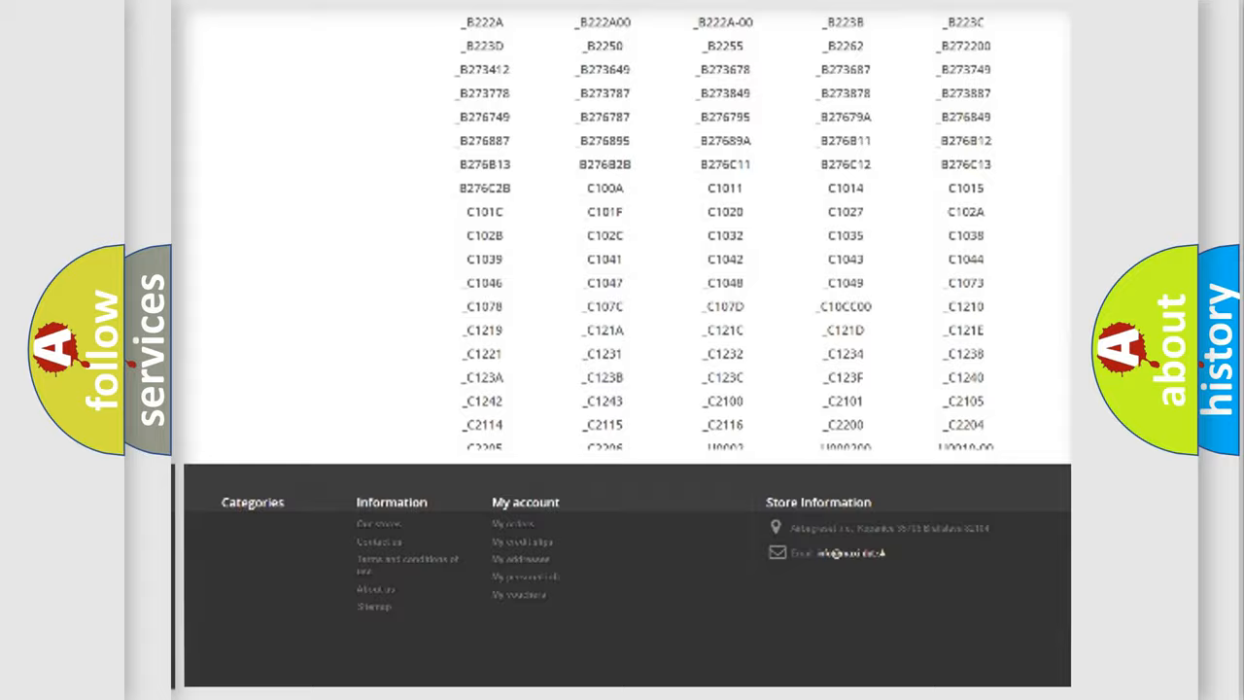